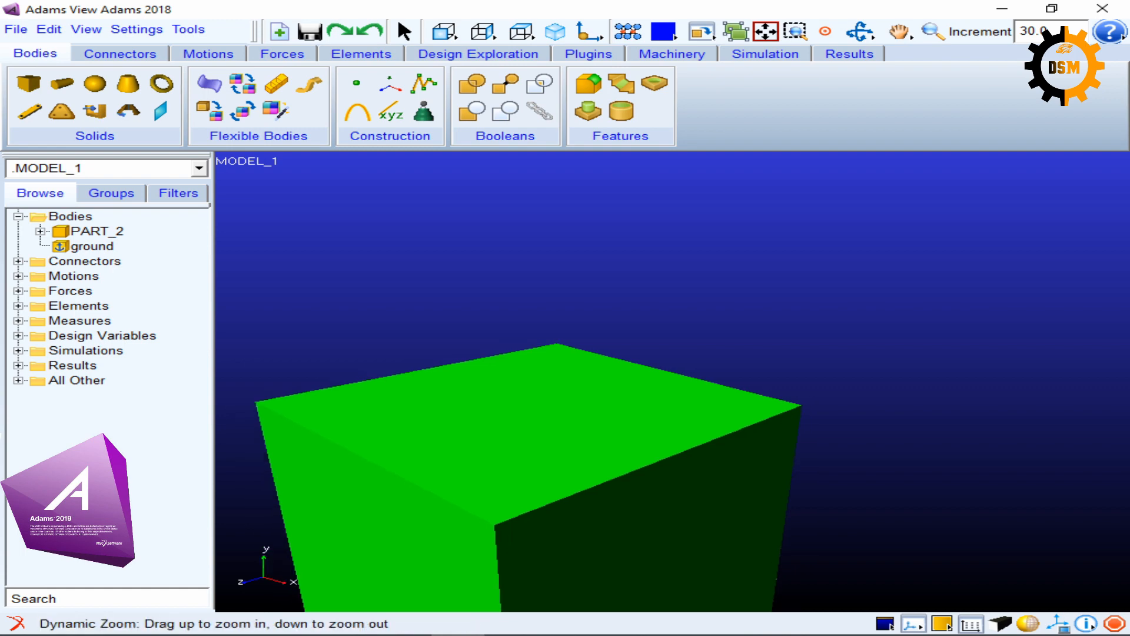
Zoom out and set a side orthographic view of the cube looking along the x axis.
click(444, 30)
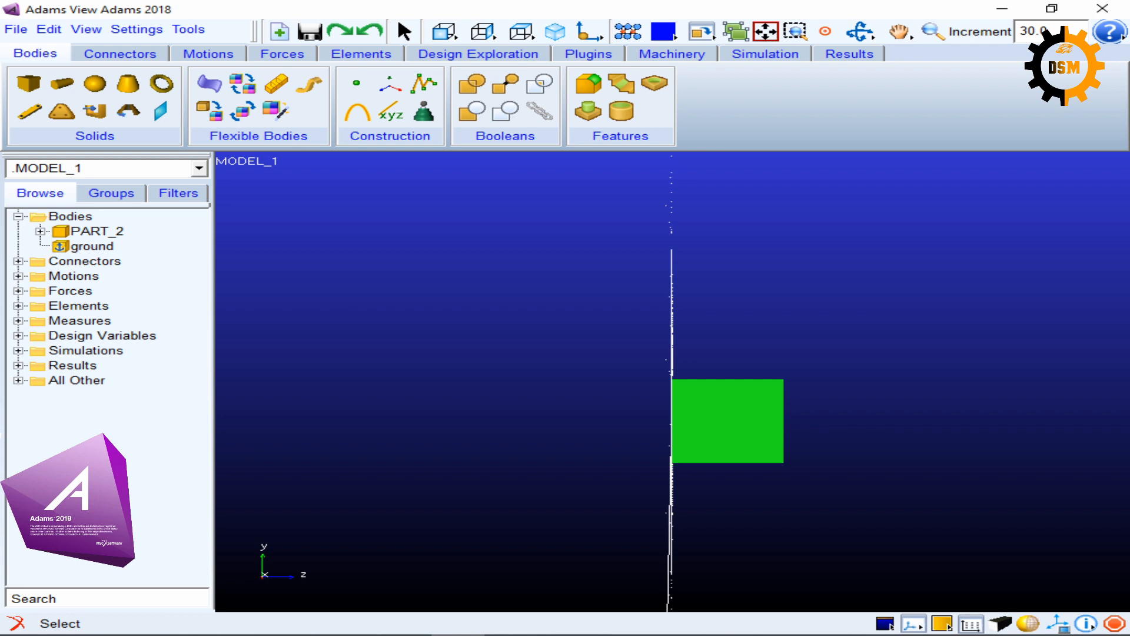
Set the front view along z, show the working grid, and zoom the cube out to a small square.
click(444, 32)
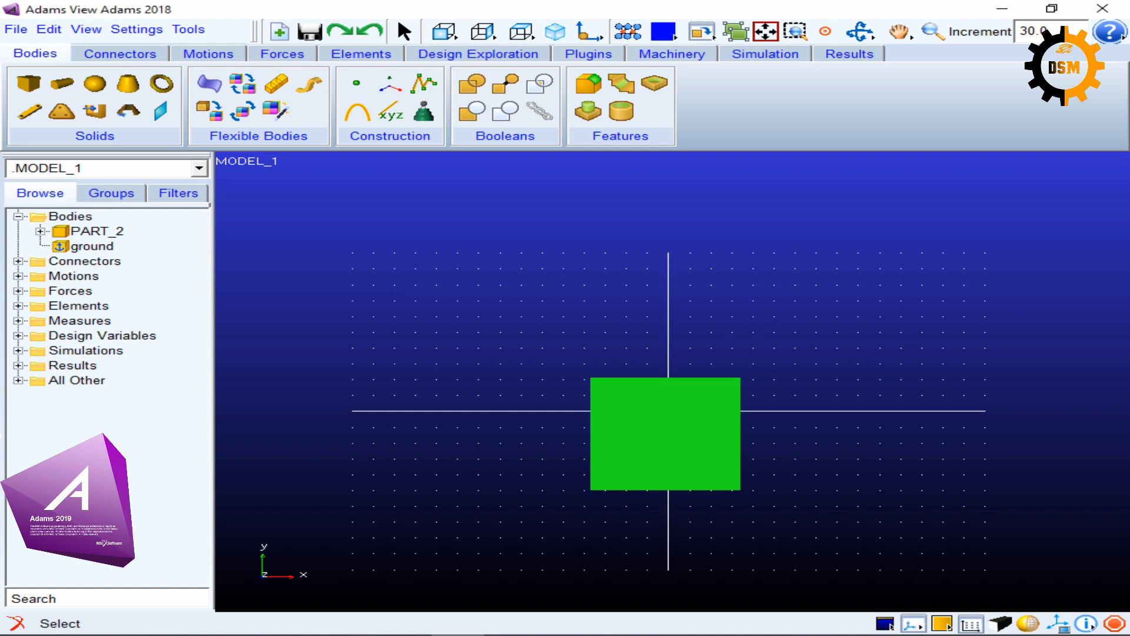
click(932, 32)
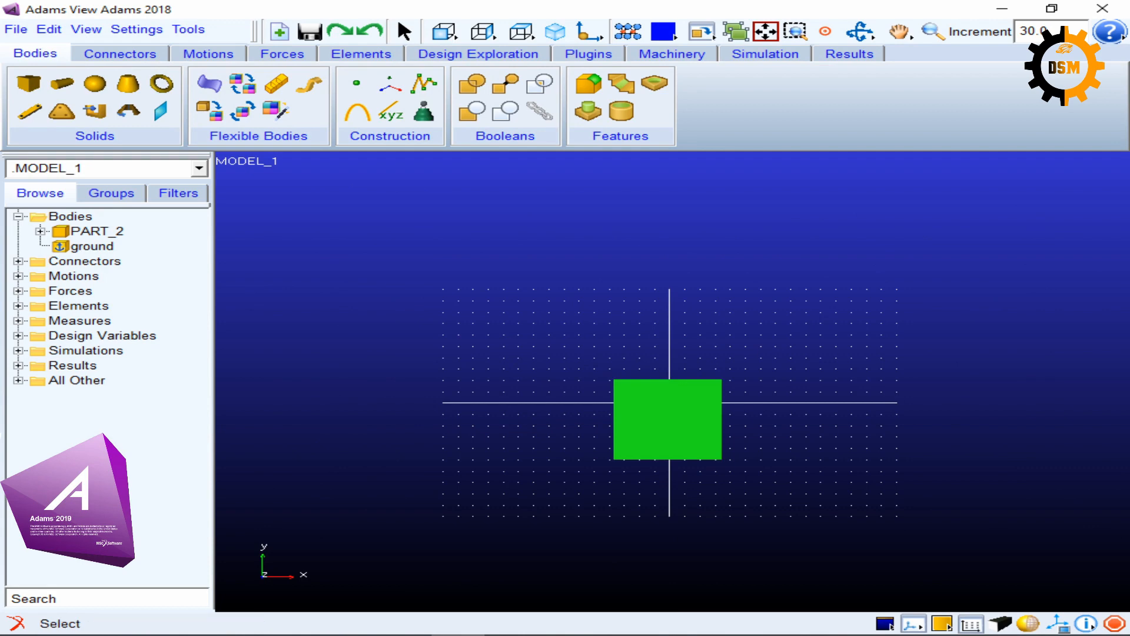
click(932, 32)
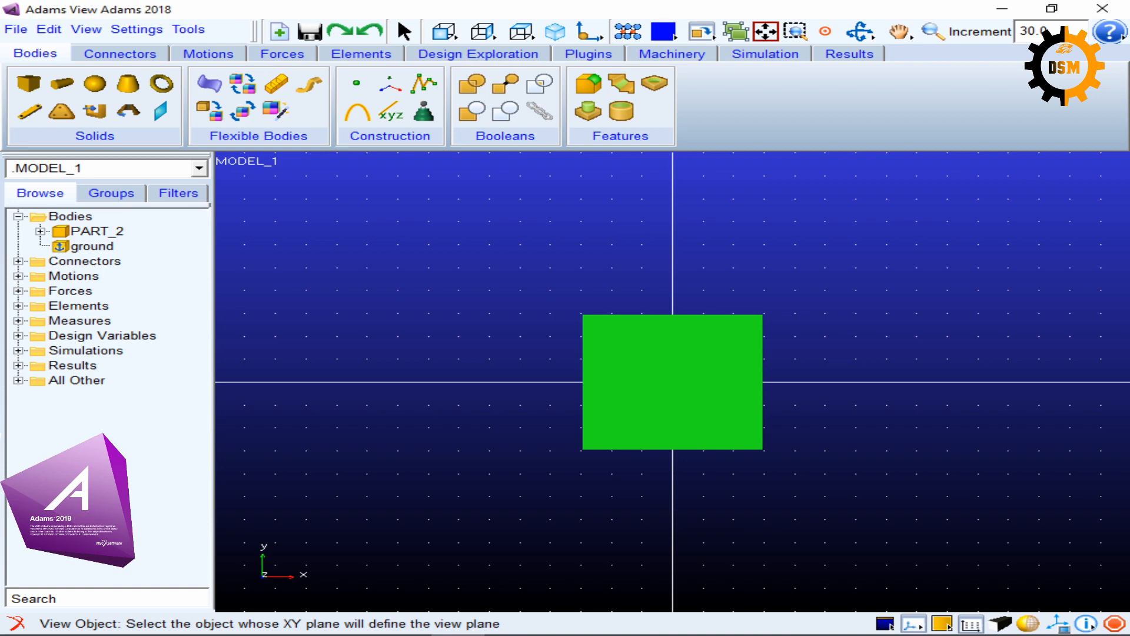
mouse_move(818, 473)
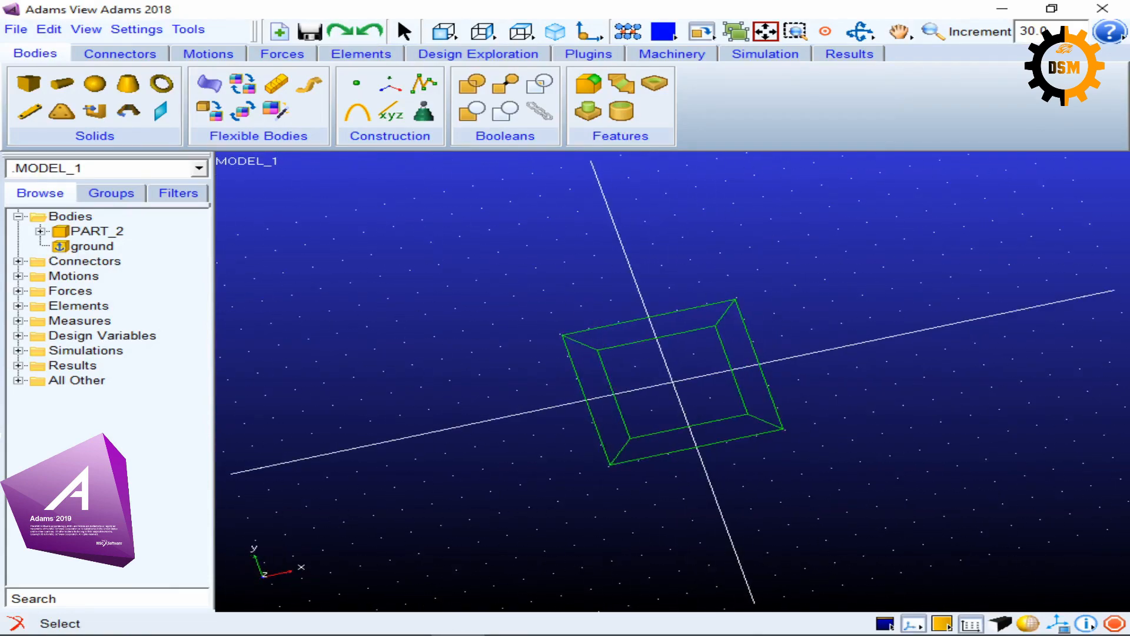
Rotate the view by dragging so the cube's front and a shaded side face both show.
click(670, 381)
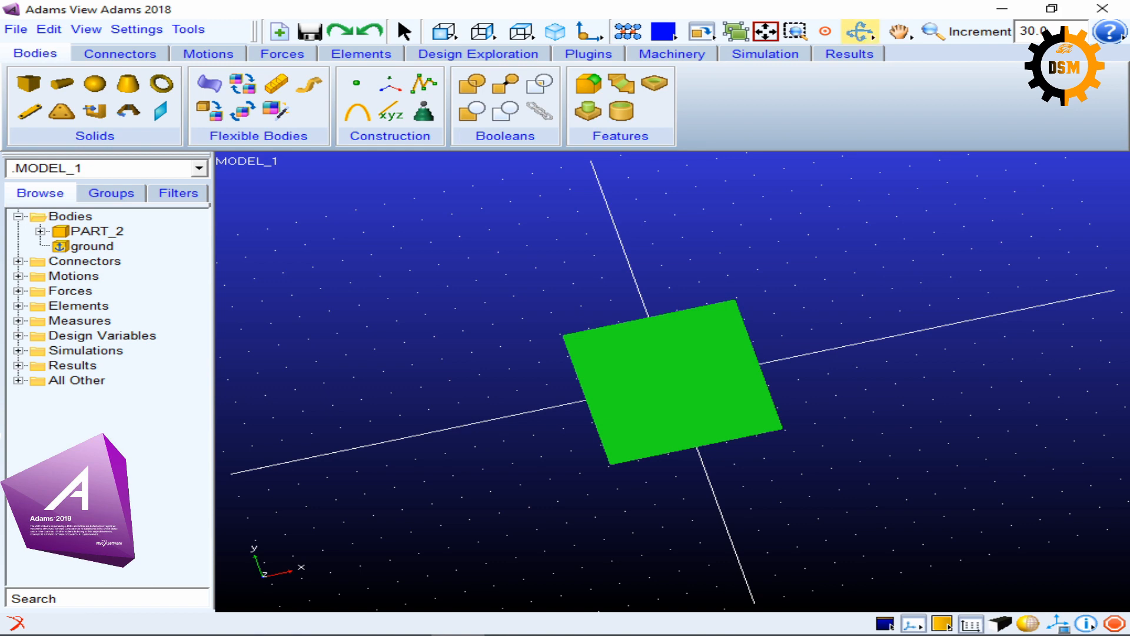
click(859, 32)
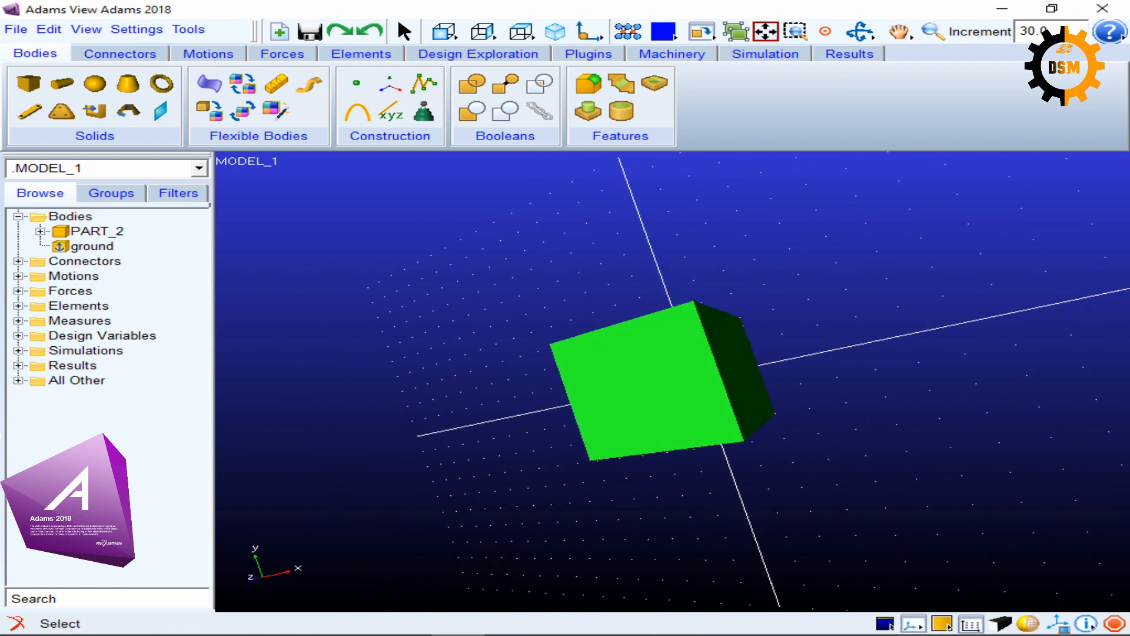
click(862, 32)
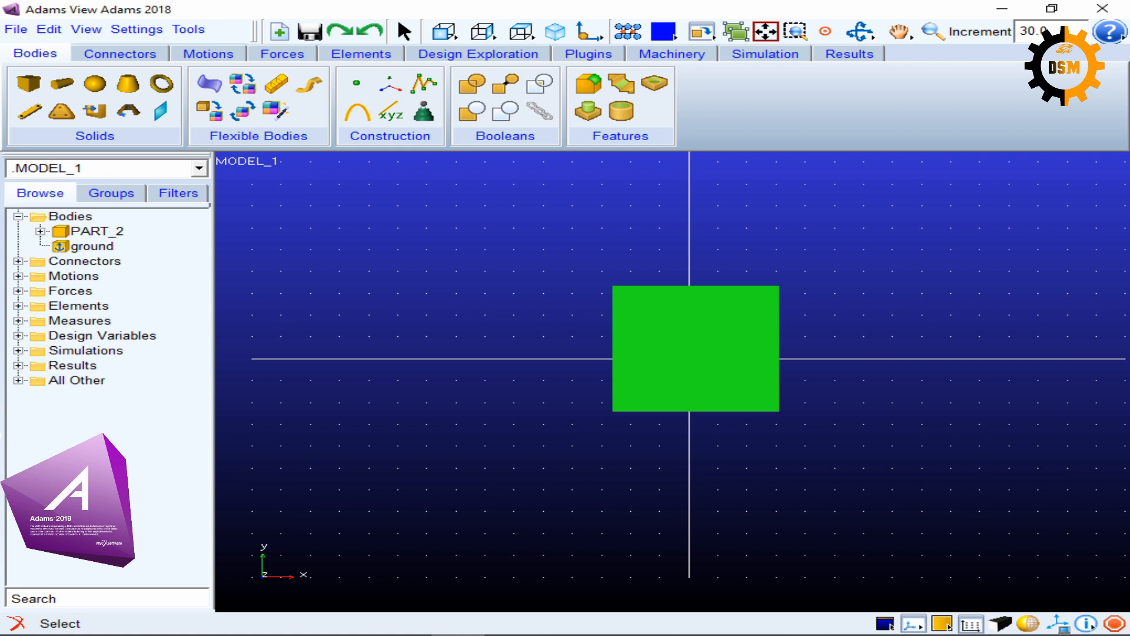
Switch to the Front view so the cube appears as a flat green square on the axes.
click(857, 31)
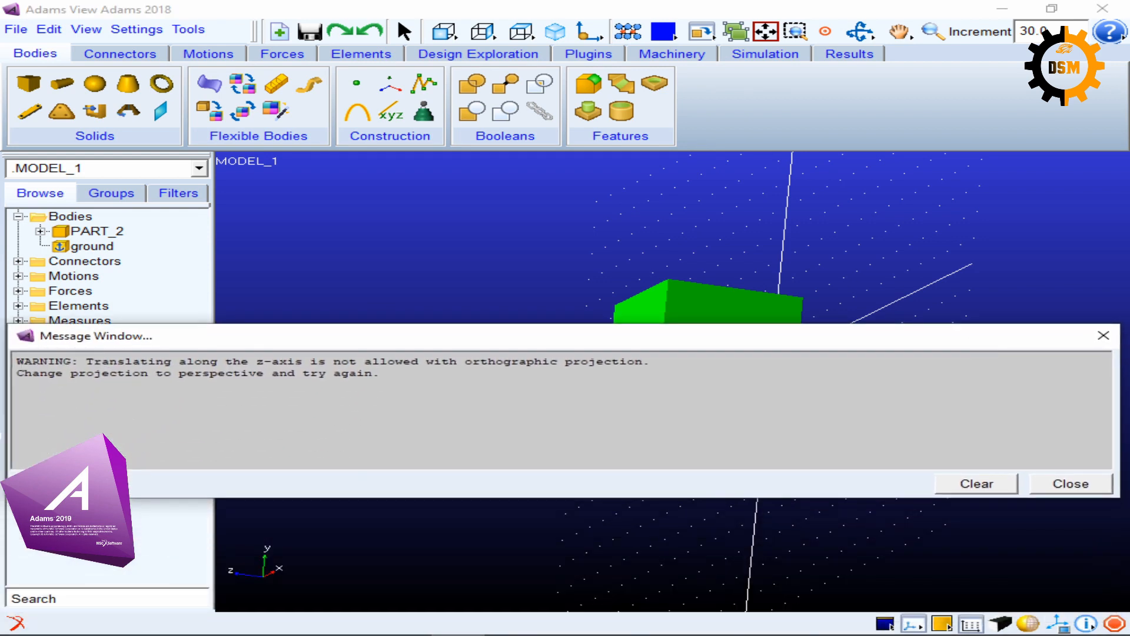
Attempt to translate the view along z and dismiss the orthographic-projection warning.
click(1070, 483)
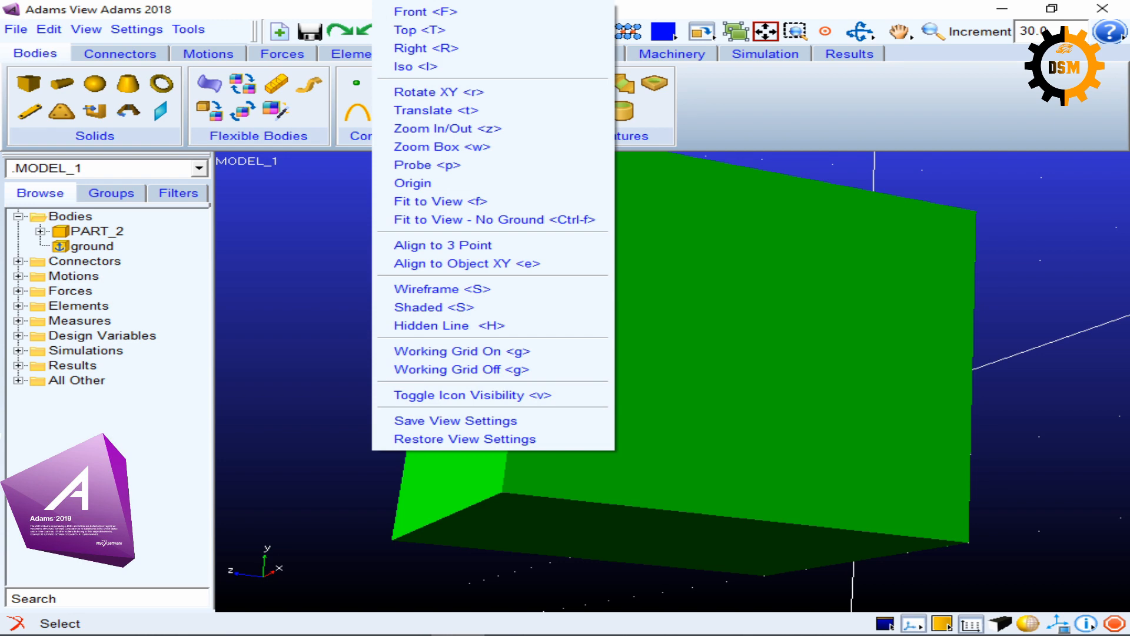
mouse_move(413, 183)
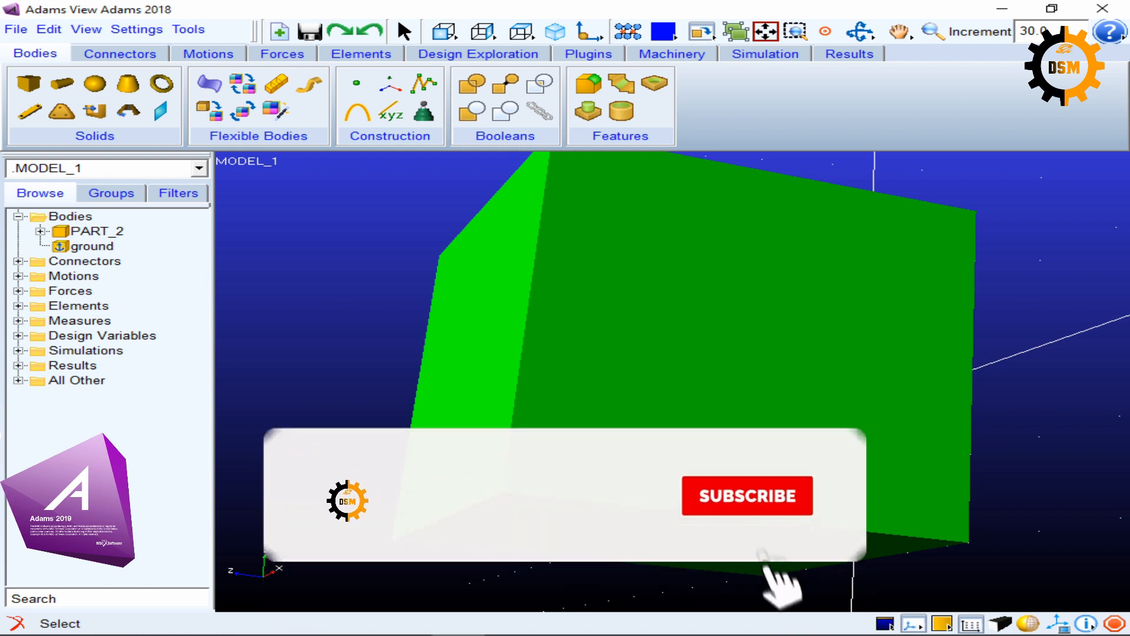
click(746, 496)
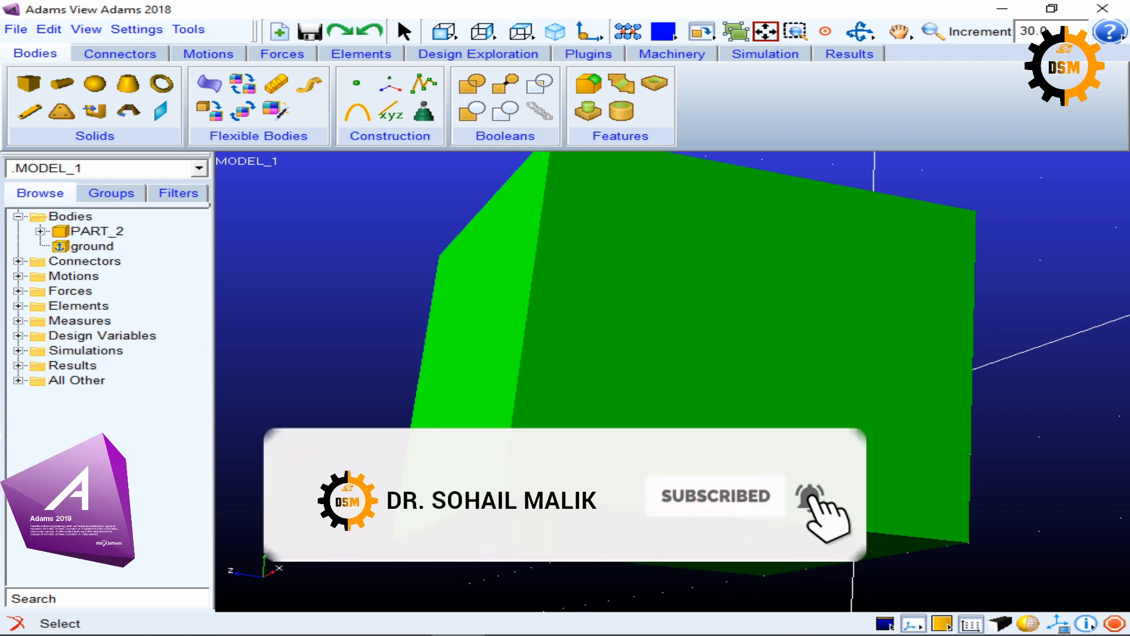